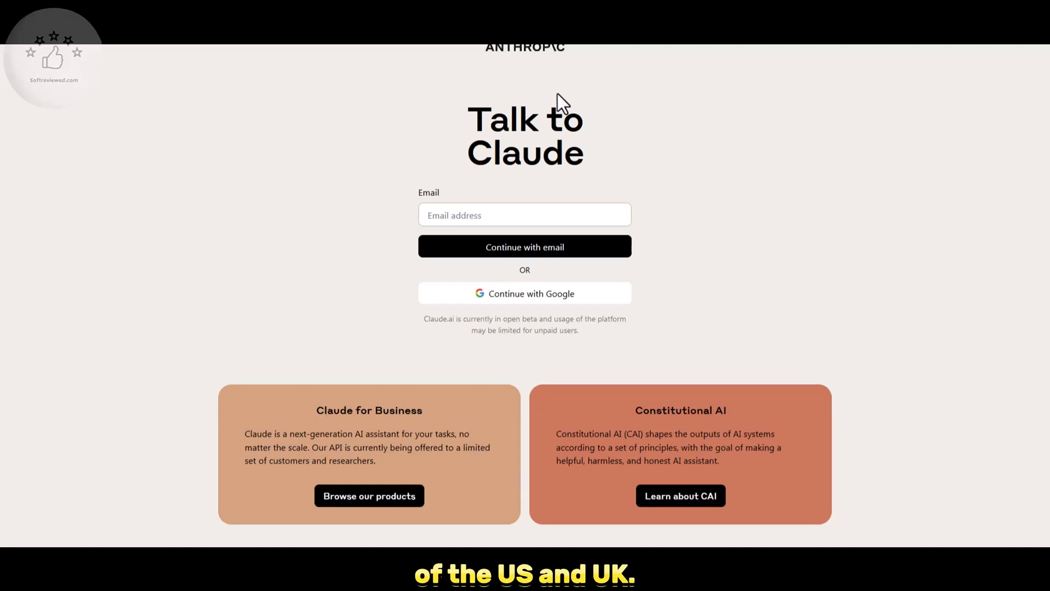
Step: Attempt Google sign-in on Claude.ai and receive the US-and-UK-only region notice
{"action": "left_click", "coordinate": [525, 294]}
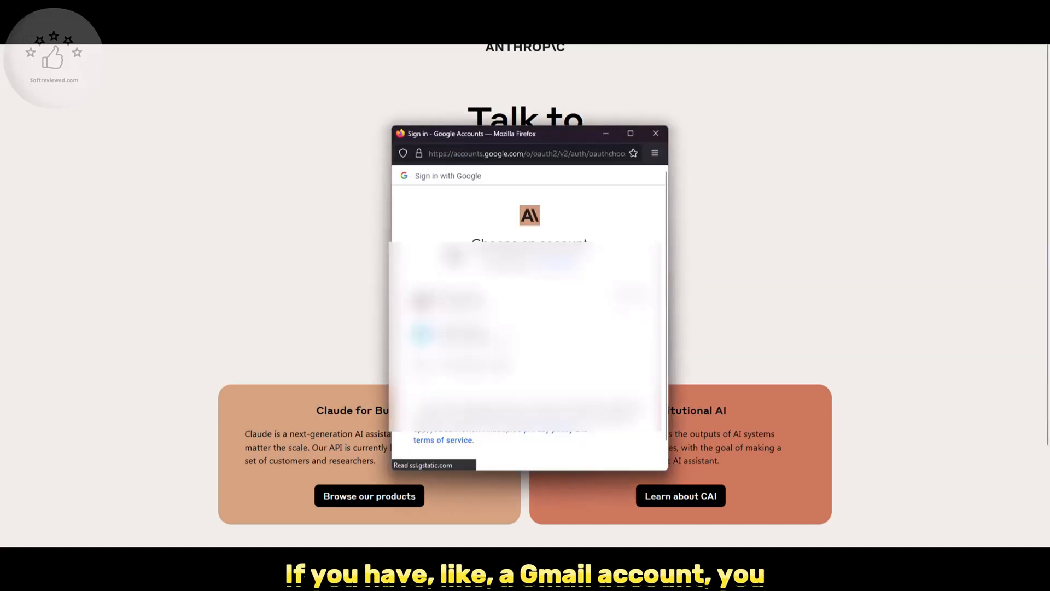
{"action": "left_click", "coordinate": [512, 262]}
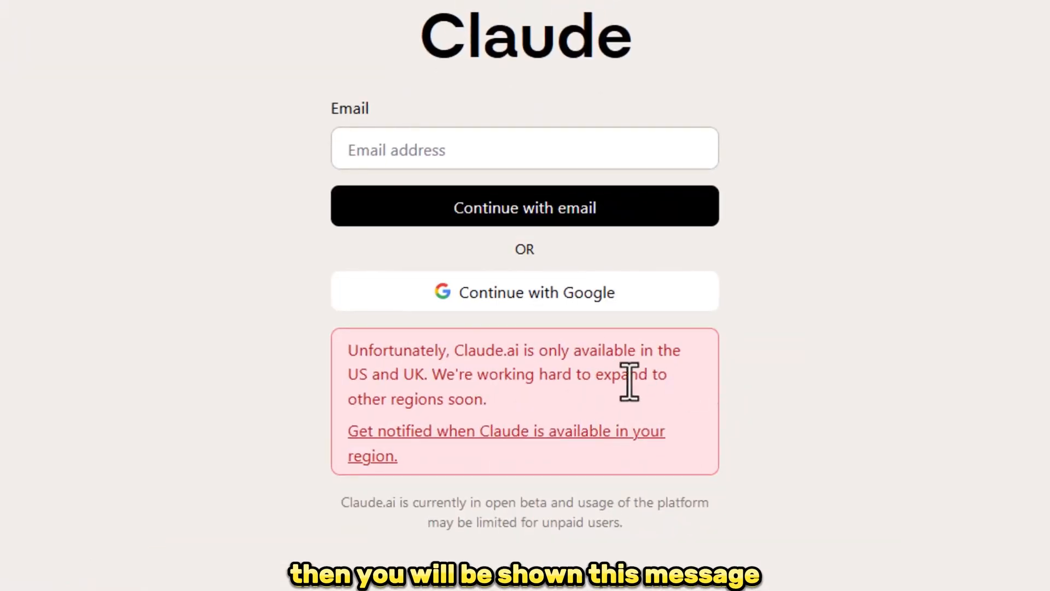
{"action": "mouse_move", "coordinate": [456, 429]}
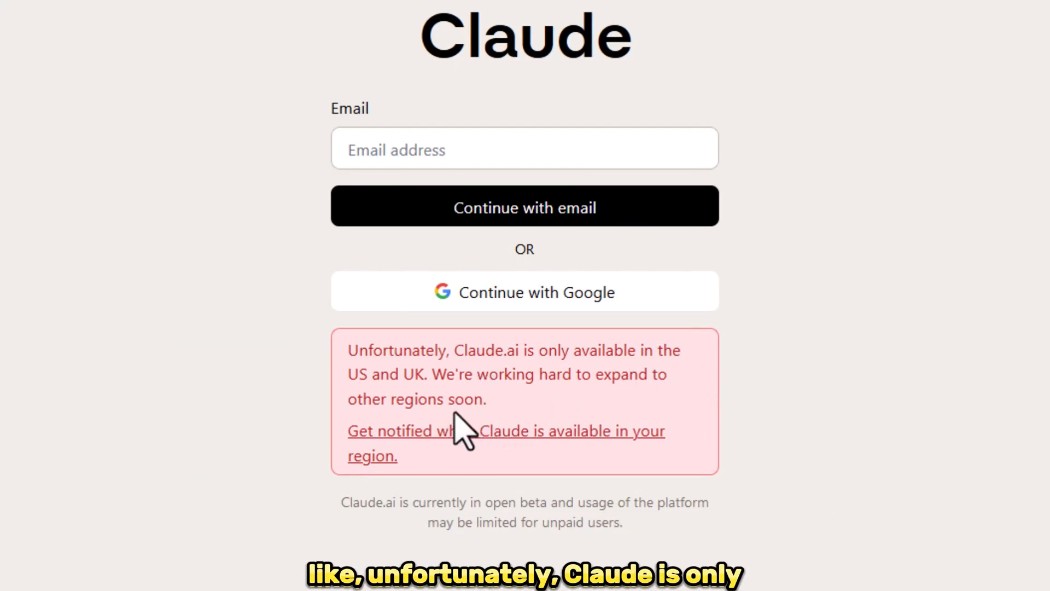
{"action": "mouse_move", "coordinate": [575, 443]}
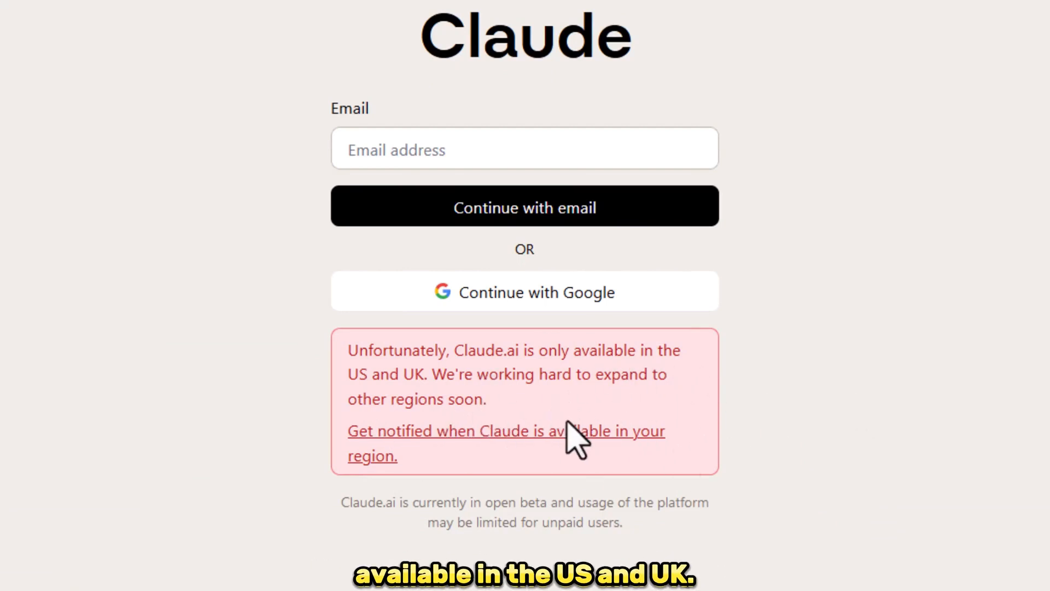
{"action": "mouse_move", "coordinate": [1013, 386]}
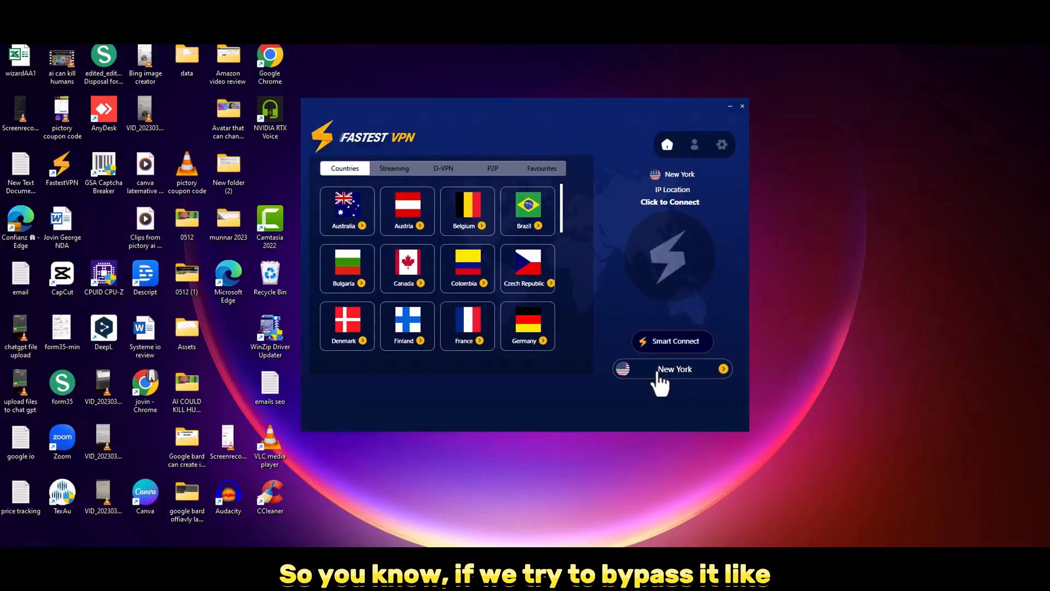
Step: Connect FastestVPN through the New York location so Claude's sign-up form loads
{"action": "left_click", "coordinate": [672, 368]}
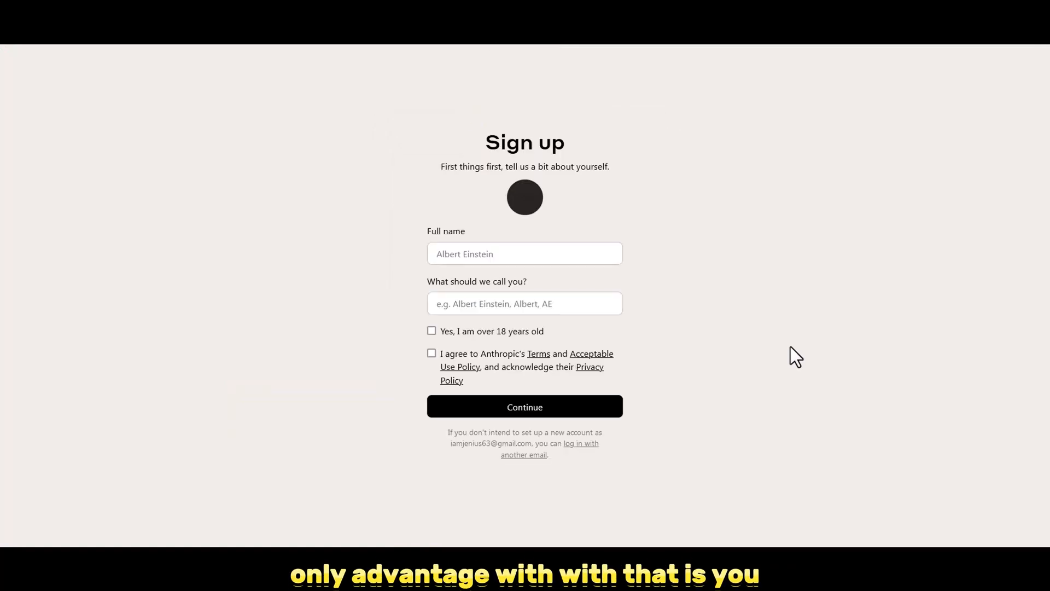
Step: Enter the name 'softrevi', accept the over-18 and terms checkboxes, continue, and enter a phone number
{"action": "type", "text": "softrevi"}
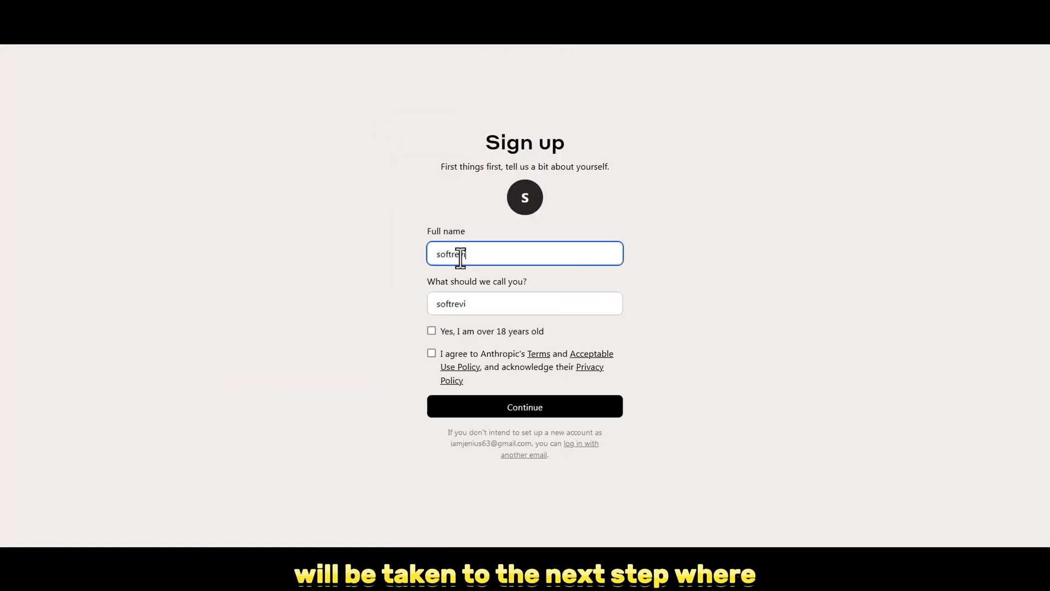
{"action": "left_click", "coordinate": [431, 330]}
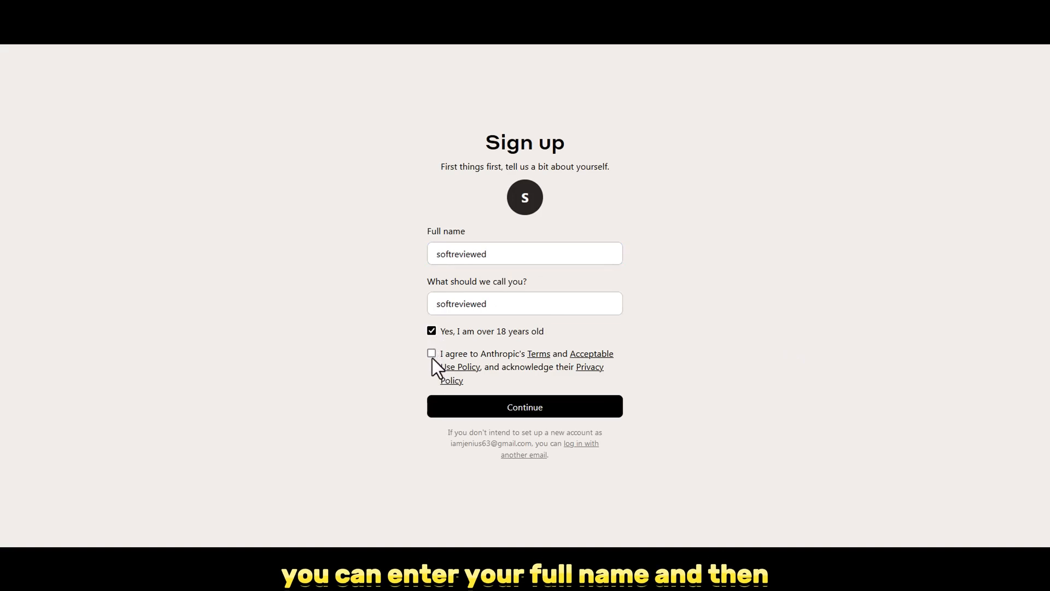
{"action": "left_click", "coordinate": [431, 353]}
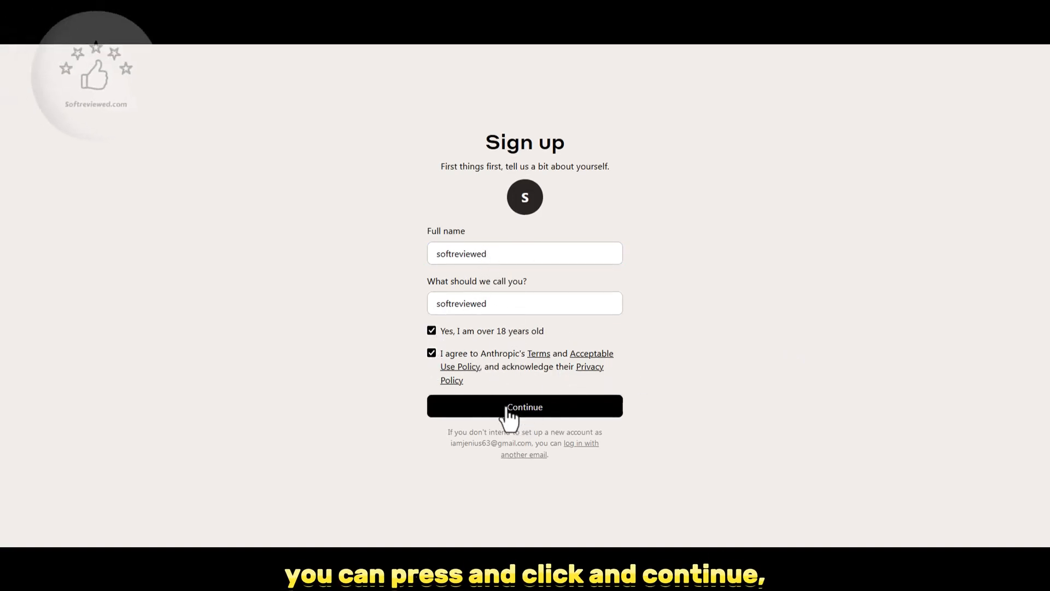
{"action": "left_click", "coordinate": [525, 406]}
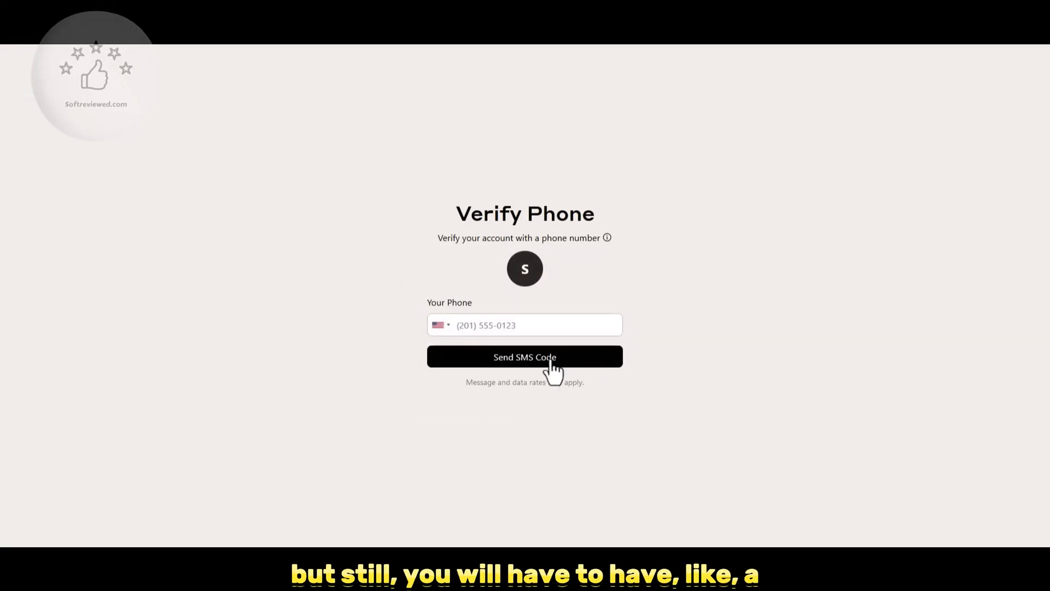
{"action": "mouse_move", "coordinate": [570, 367]}
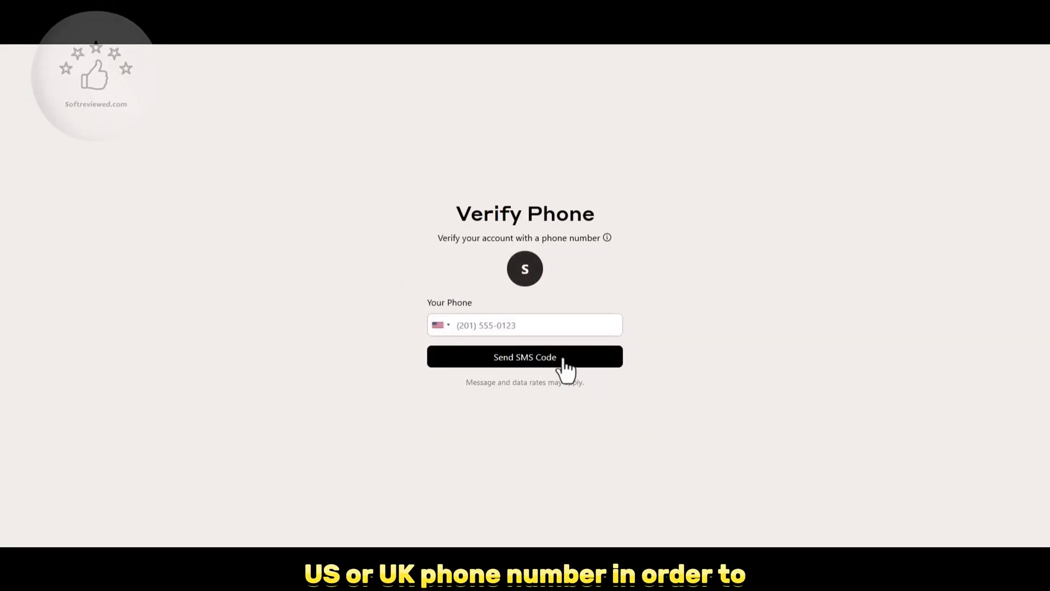
{"action": "type", "text": "fdgfdgfd"}
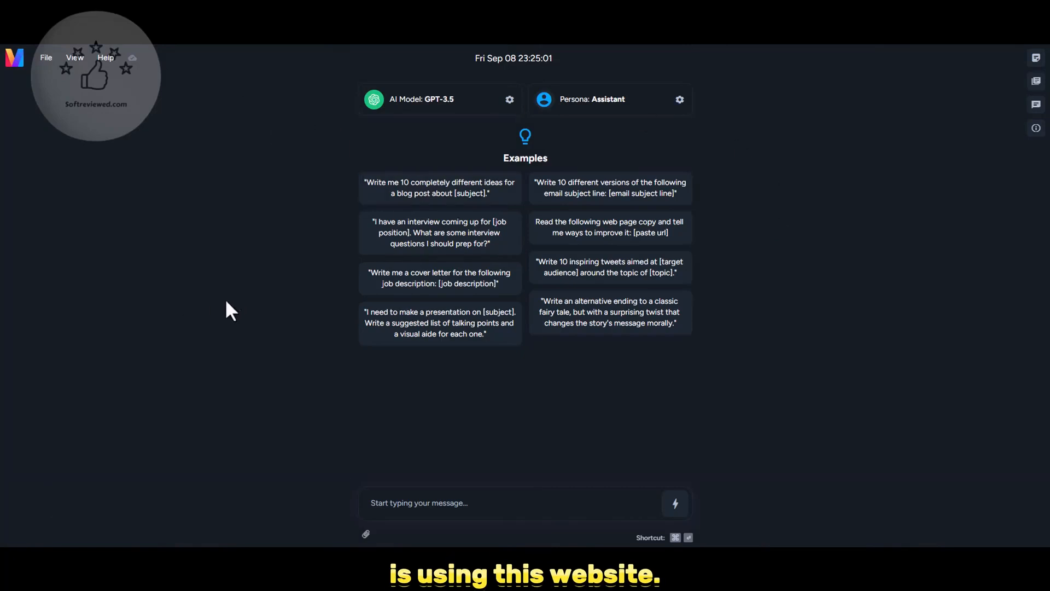
{"action": "mouse_move", "coordinate": [115, 305]}
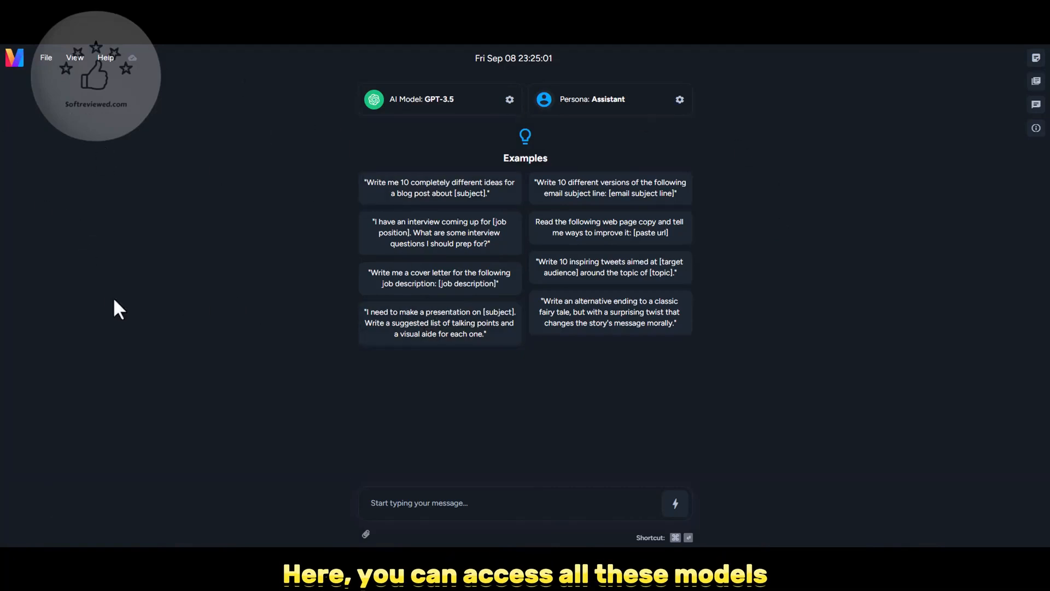
Step: Switch the chat's AI model from GPT-3.5 to Claude (Advanced) in Chat Settings
{"action": "left_click", "coordinate": [510, 99]}
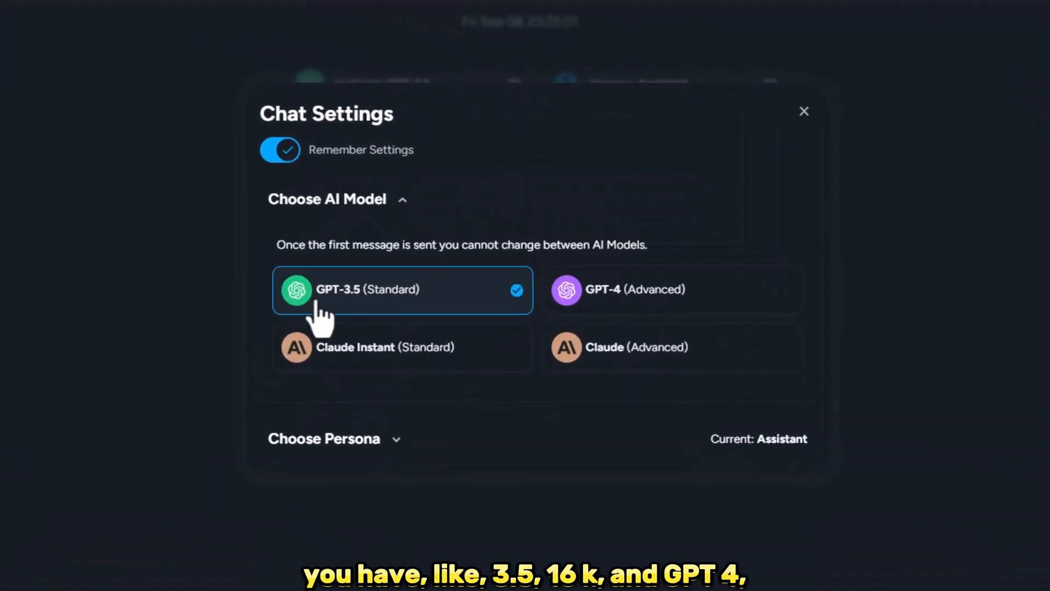
{"action": "mouse_move", "coordinate": [616, 322]}
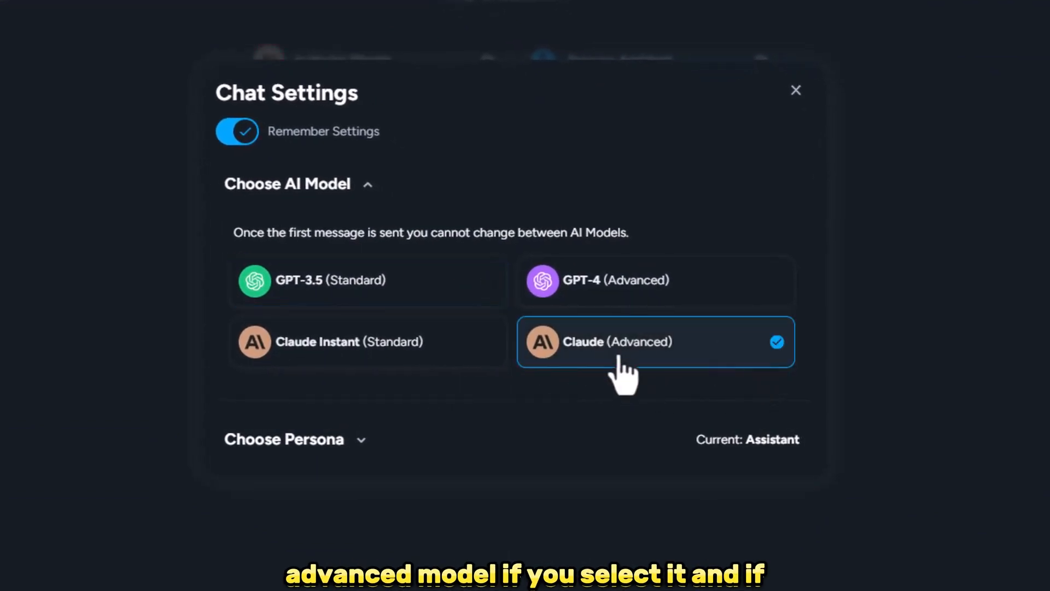
{"action": "left_click", "coordinate": [796, 90]}
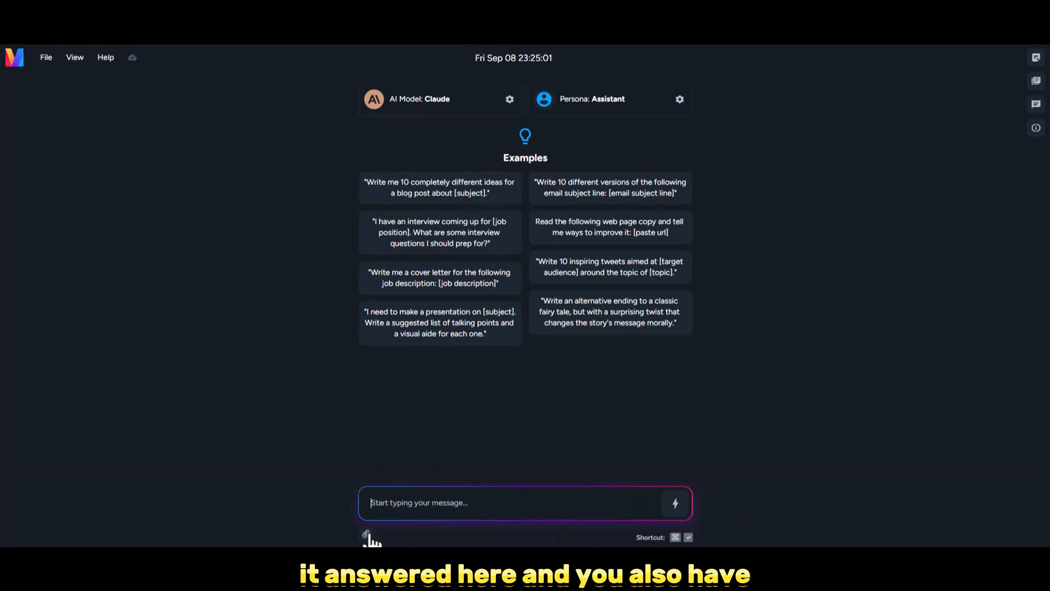
{"action": "left_click", "coordinate": [366, 534]}
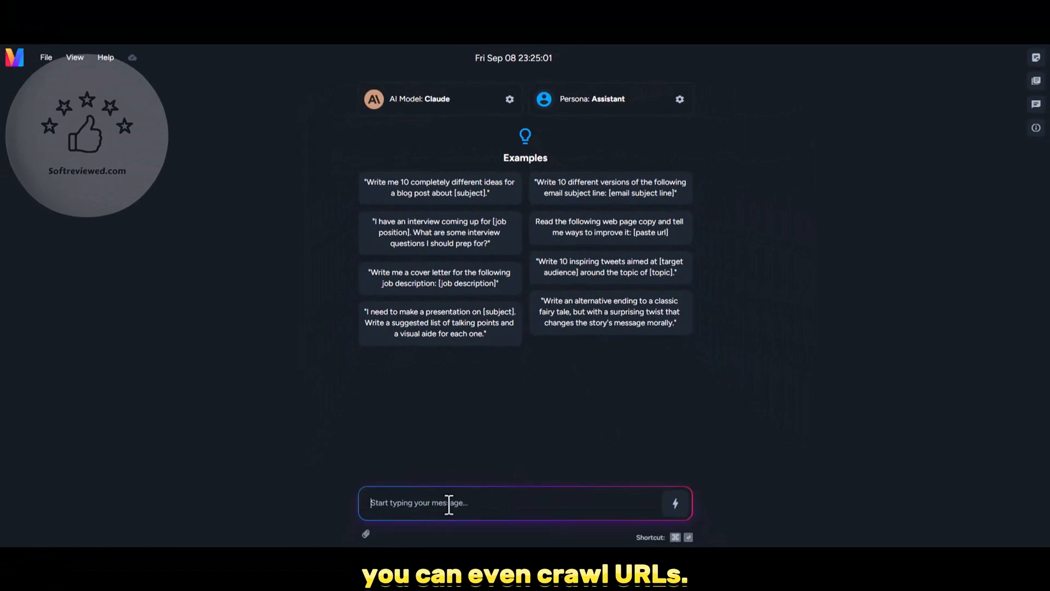
{"action": "right_click", "coordinate": [413, 502]}
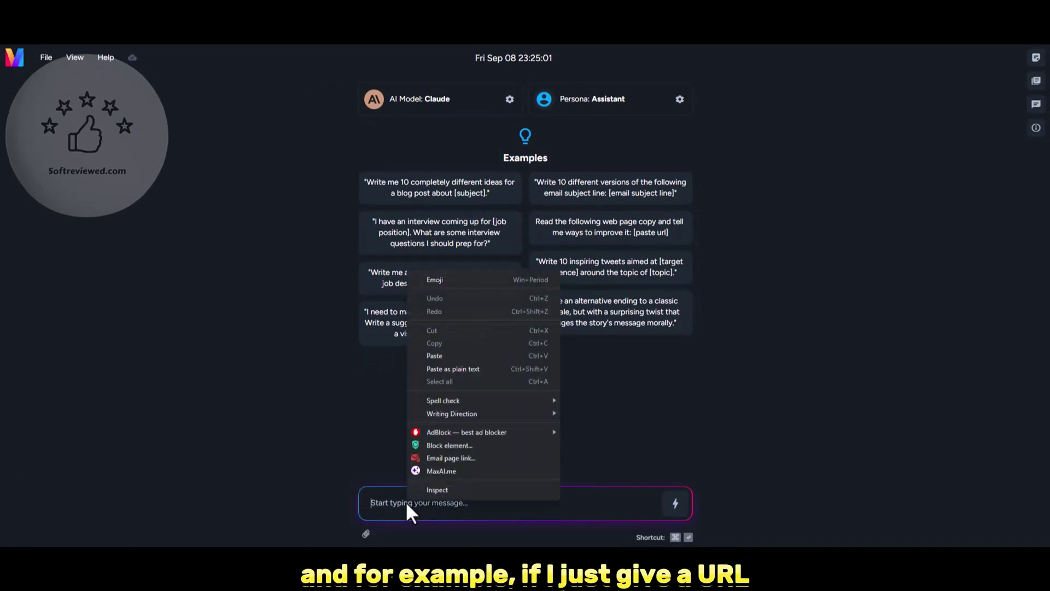
{"action": "type", "text": "https://softreviewed.com/"}
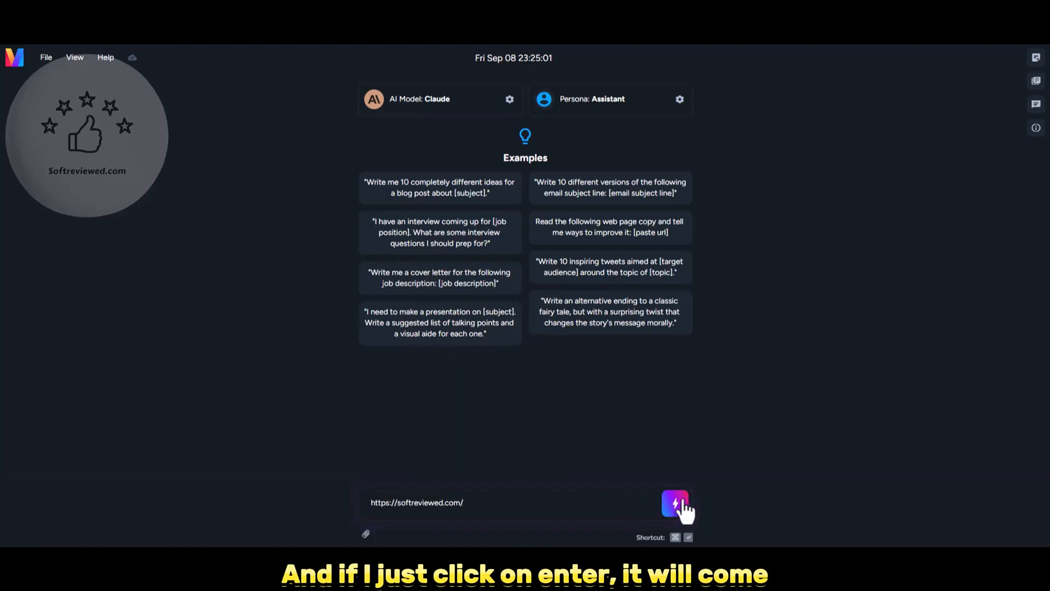
{"action": "left_click", "coordinate": [675, 503]}
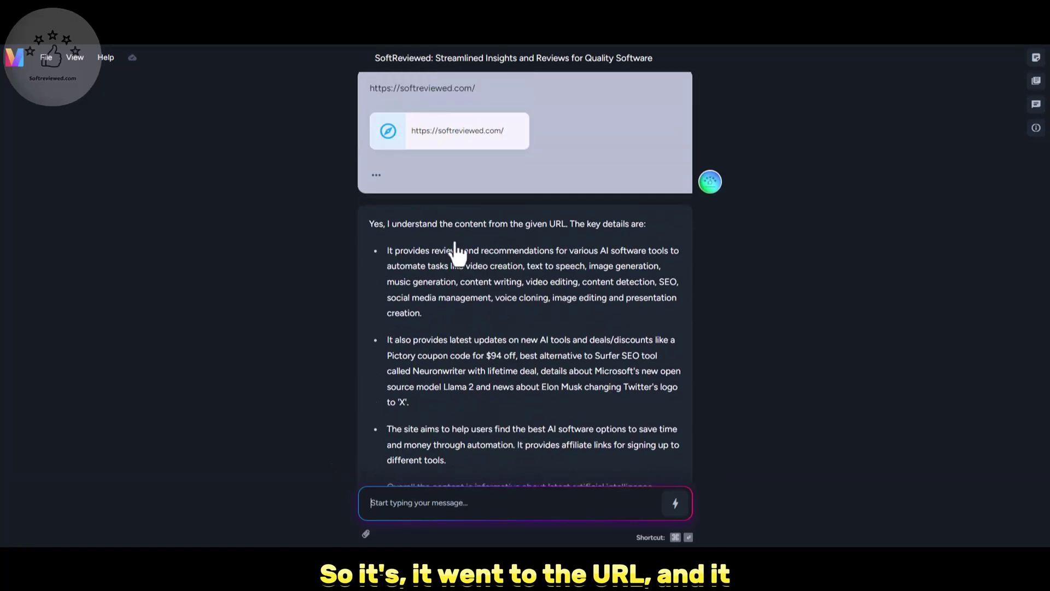
{"action": "scroll", "scroll_direction": "down", "scroll_amount": 3}
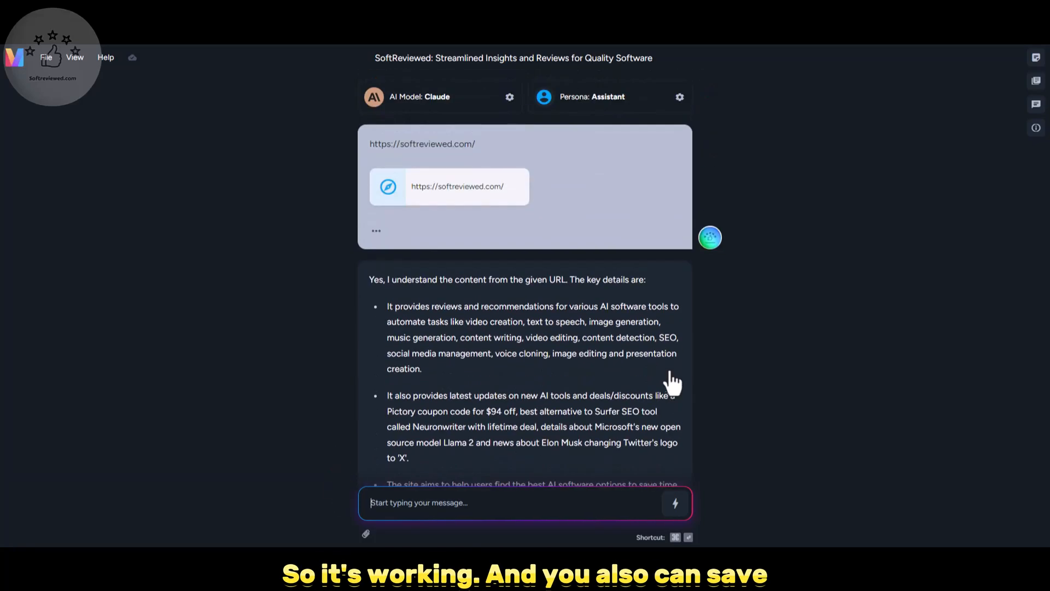
{"action": "left_click", "coordinate": [1037, 78]}
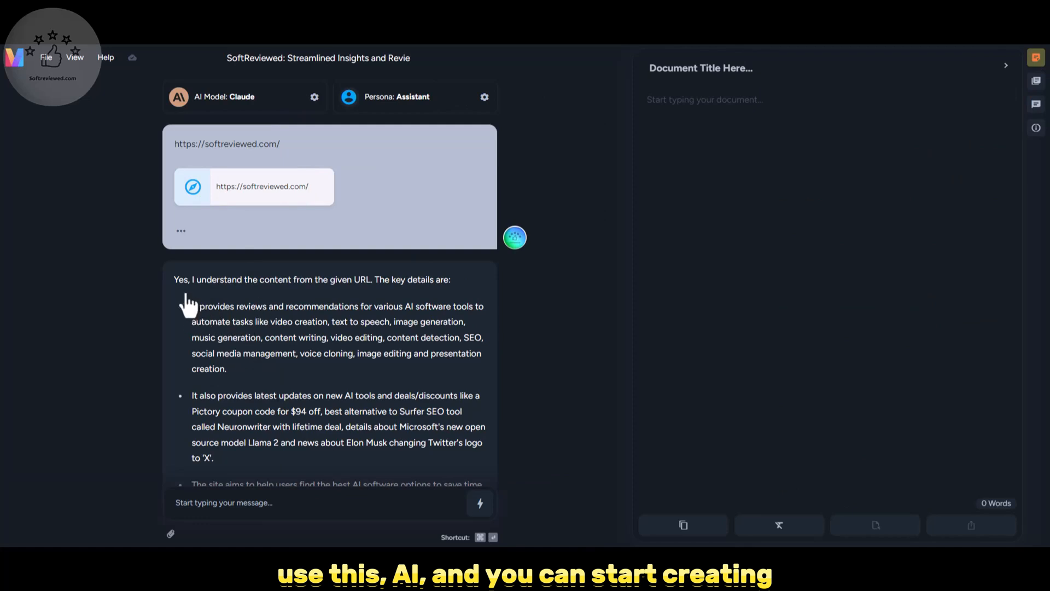
Step: Copy Claude's first two summary bullets into the document and select the Twitter logo sentence for formatting
{"action": "right_click", "coordinate": [326, 337]}
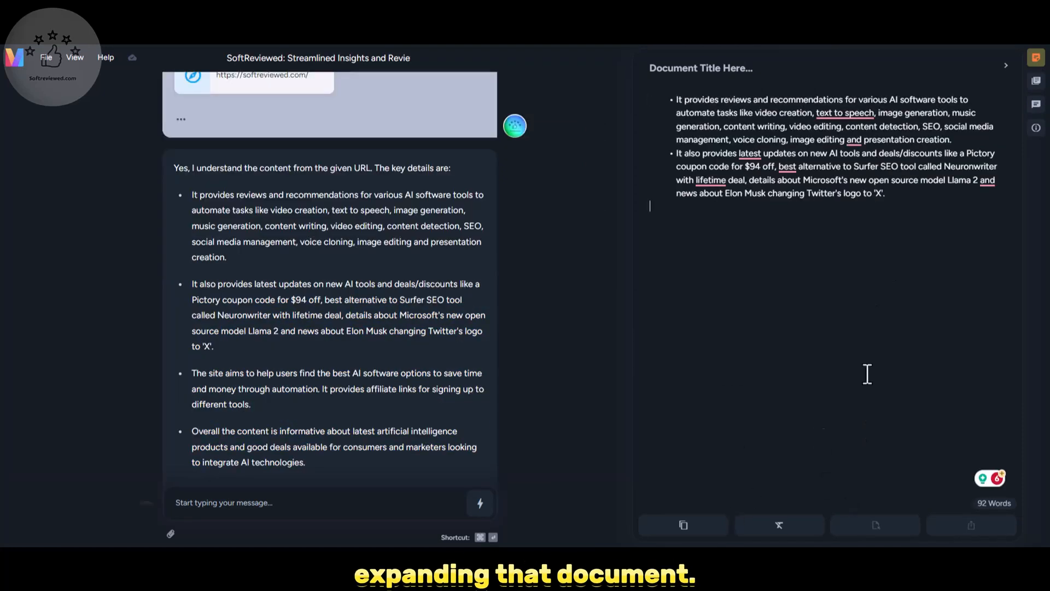
{"action": "left_click", "coordinate": [779, 525]}
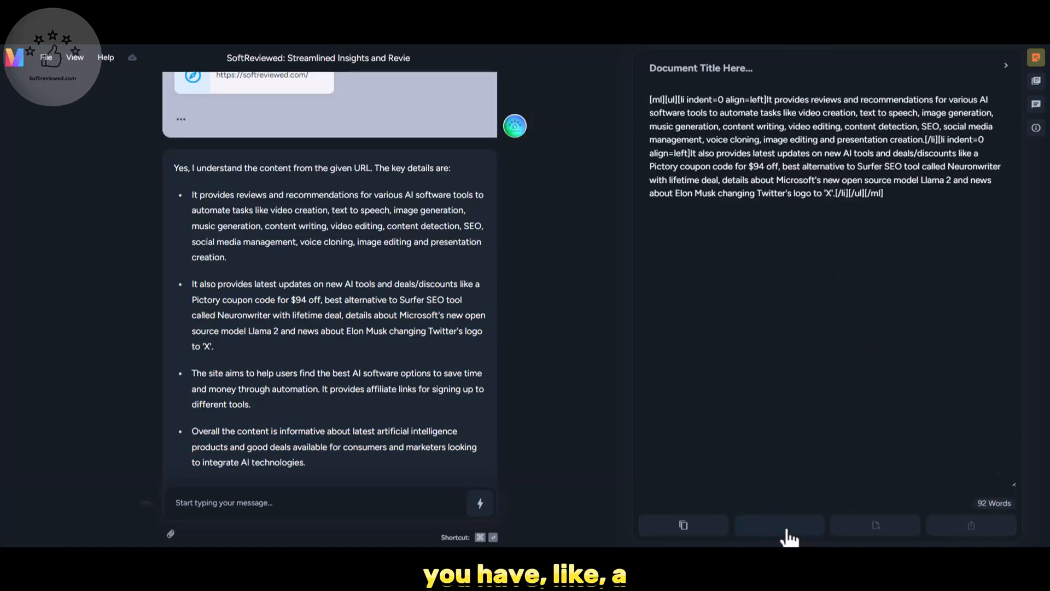
{"action": "left_click", "coordinate": [779, 525]}
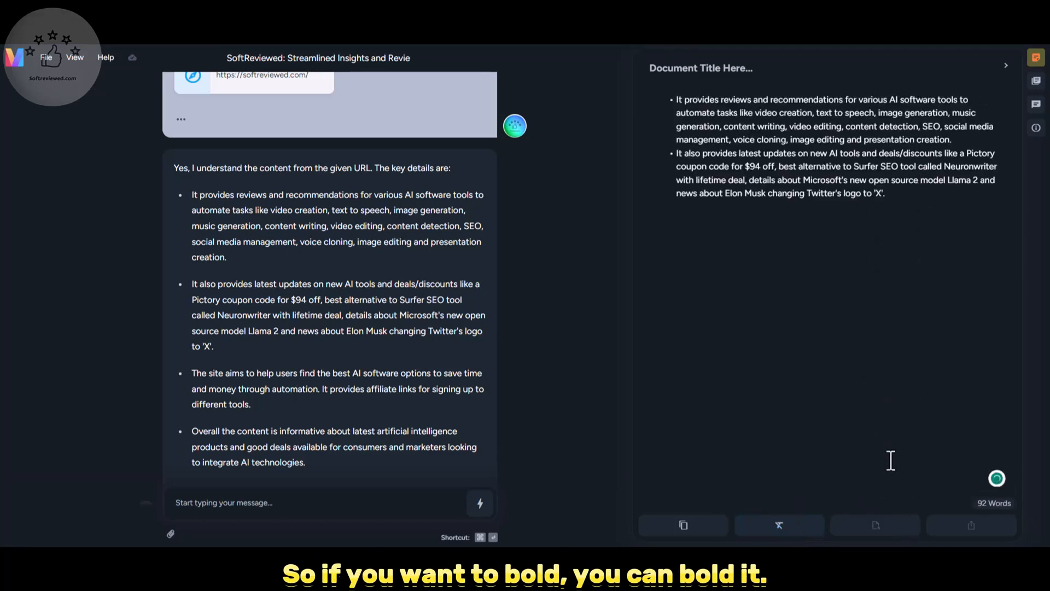
{"action": "left_click_drag", "start_coordinate": [683, 192], "coordinate": [883, 192]}
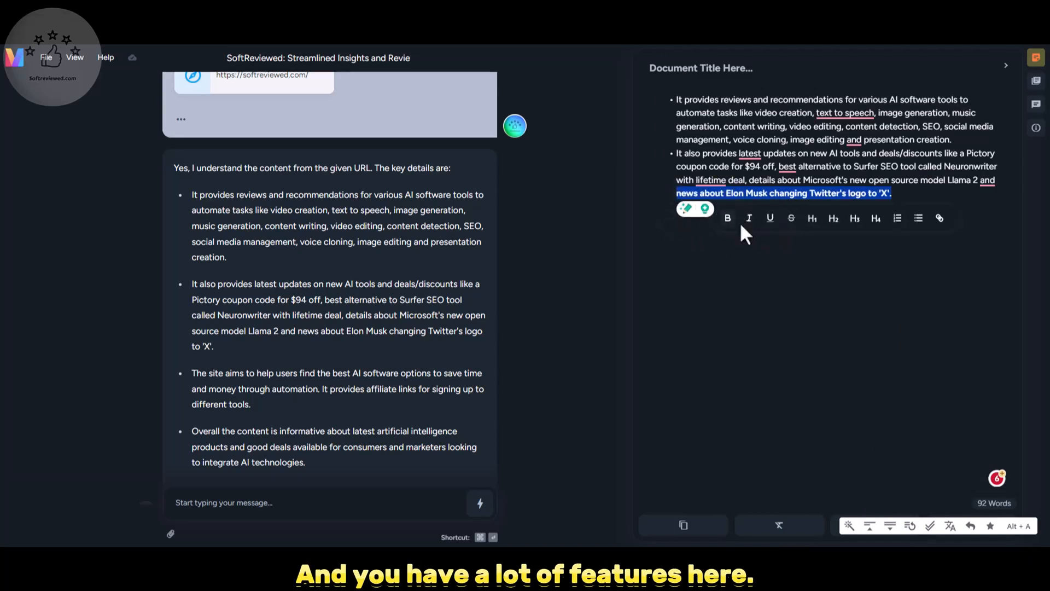
{"action": "mouse_move", "coordinate": [939, 217]}
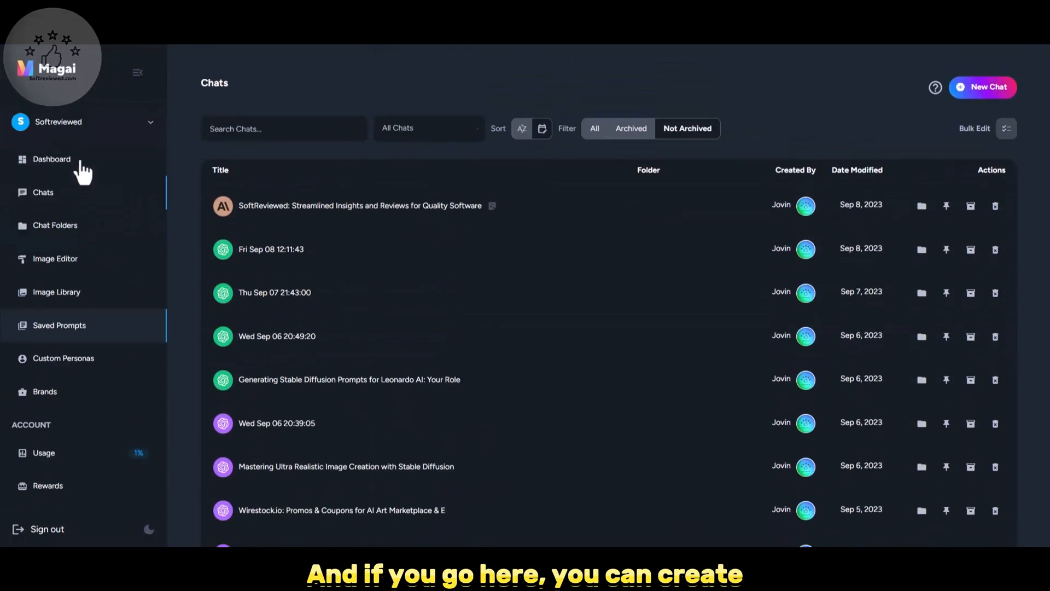
Step: View the Chat Folders page and the New Folder dialog without creating a folder
{"action": "left_click", "coordinate": [55, 225]}
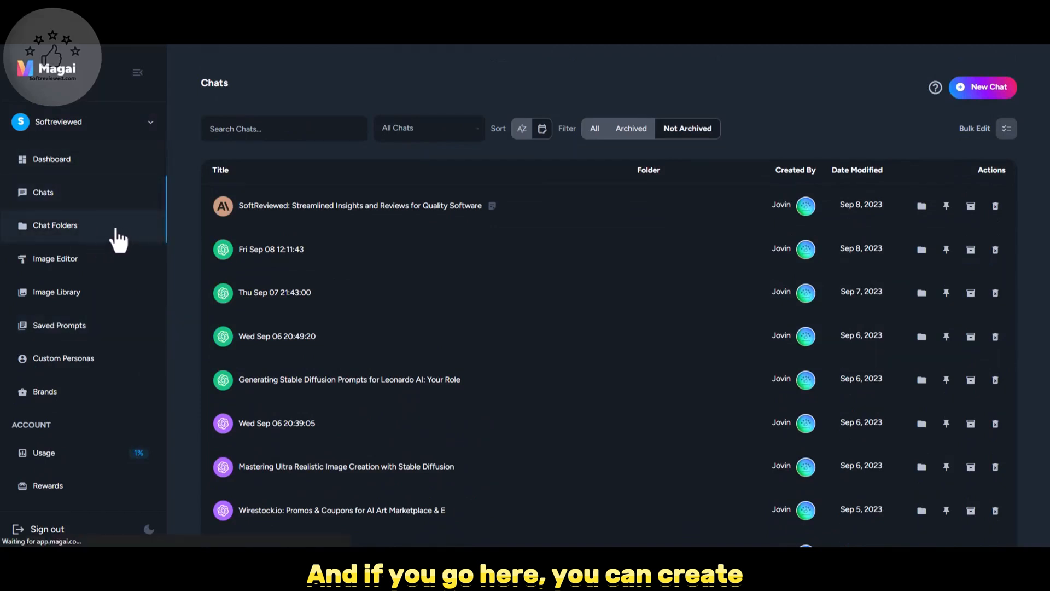
{"action": "left_click", "coordinate": [55, 226]}
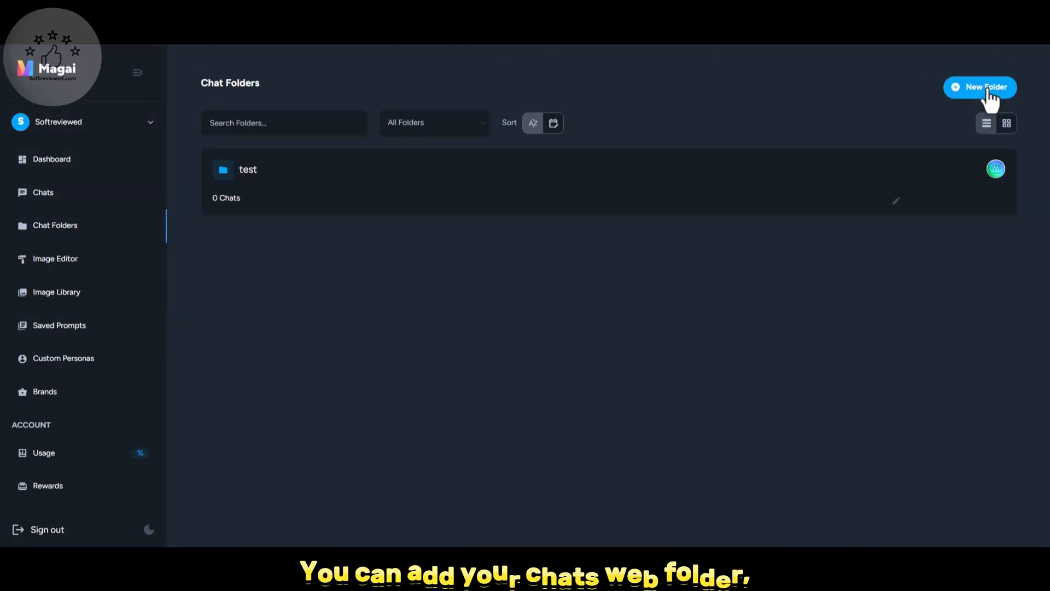
{"action": "left_click", "coordinate": [980, 87]}
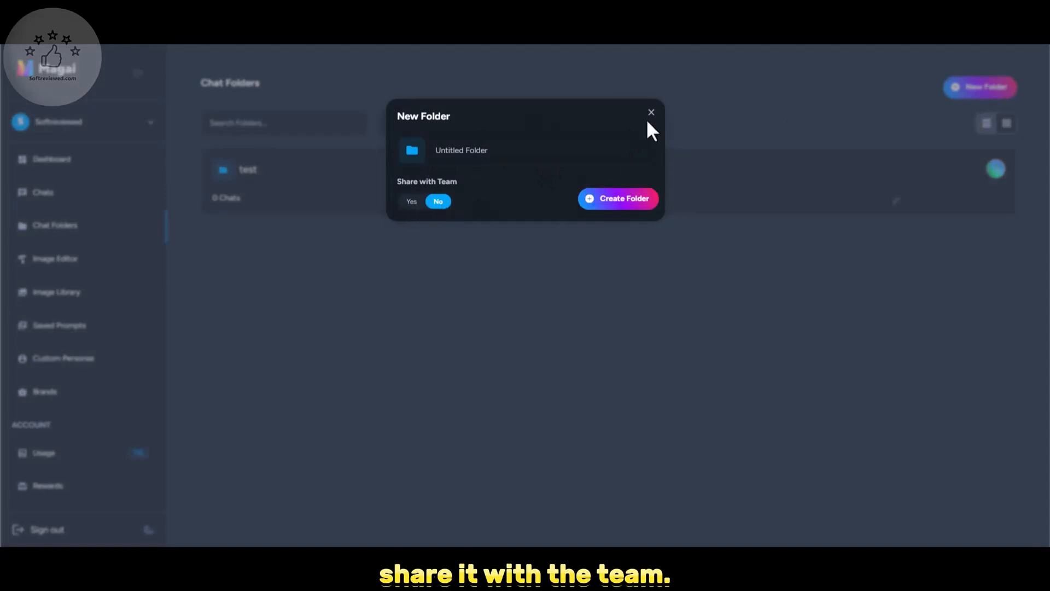
{"action": "left_click", "coordinate": [650, 111]}
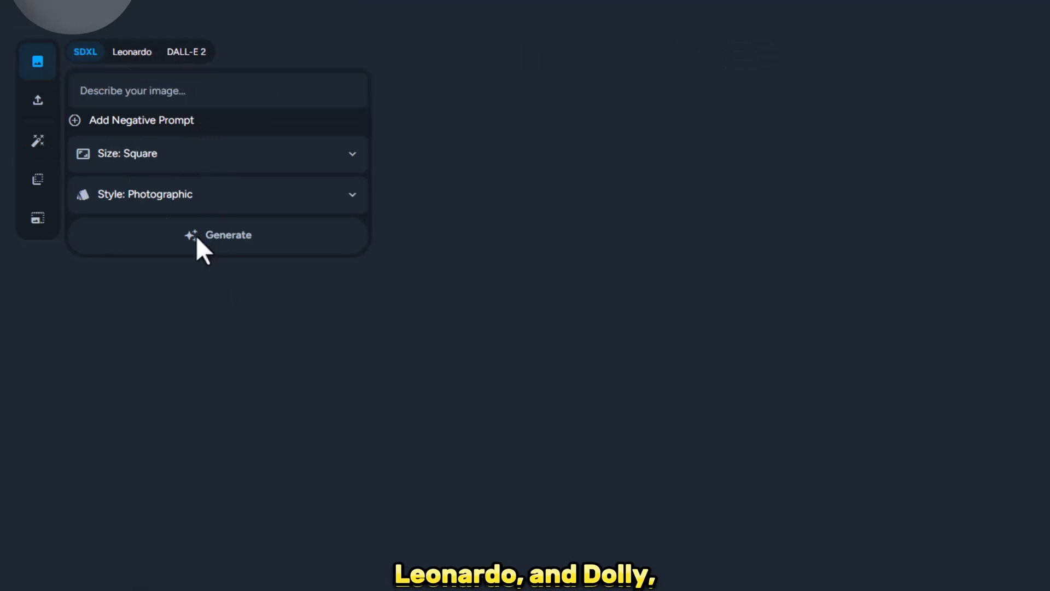
{"action": "mouse_move", "coordinate": [36, 141]}
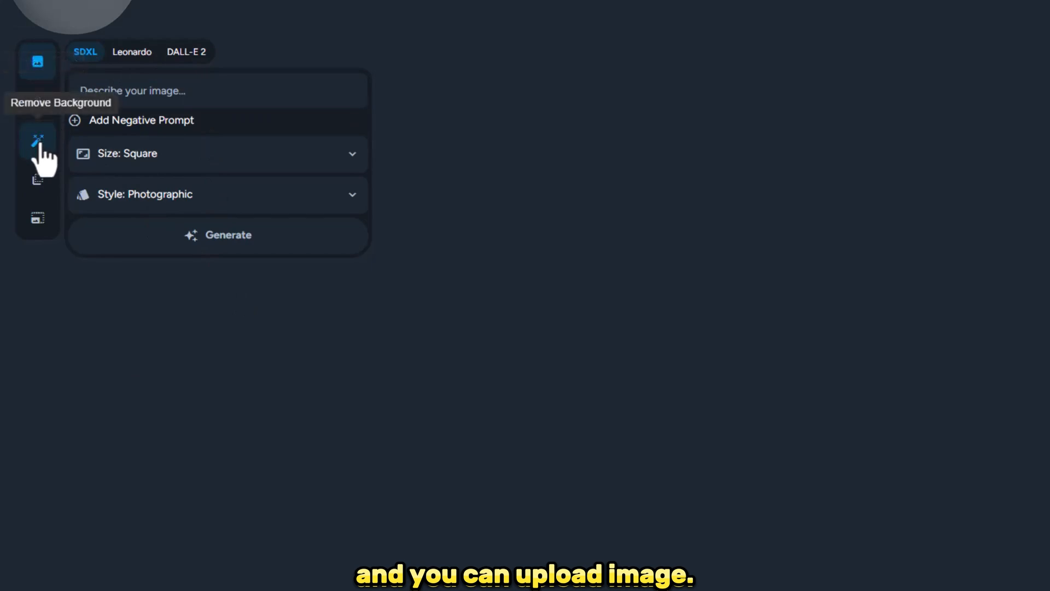
{"action": "mouse_move", "coordinate": [38, 181]}
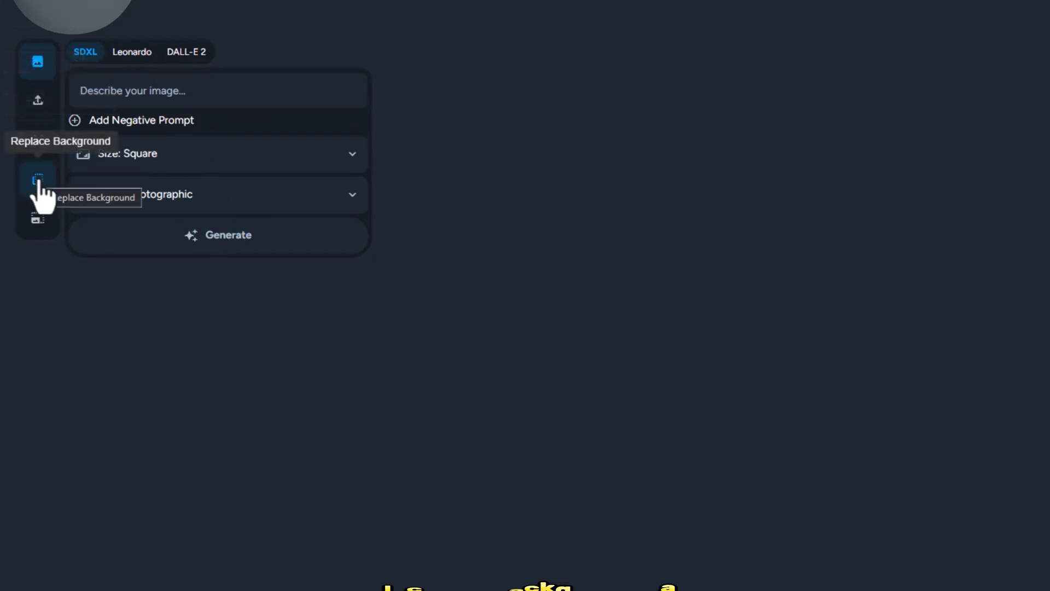
Step: Try the Upscale tool in the Image Editor, which asks for an image to be selected or uploaded
{"action": "left_click", "coordinate": [37, 216]}
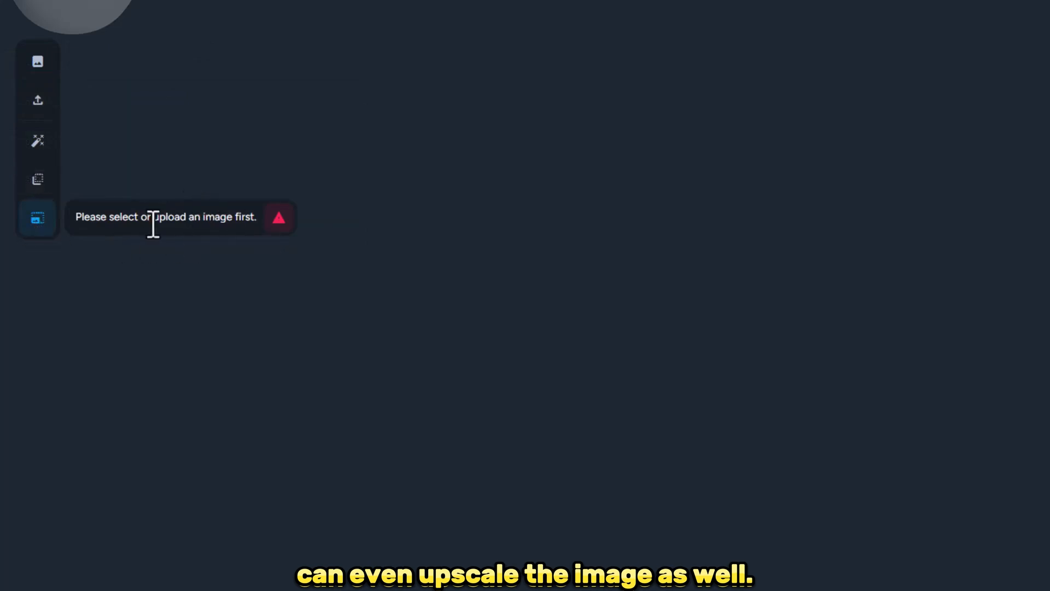
{"action": "mouse_move", "coordinate": [547, 148]}
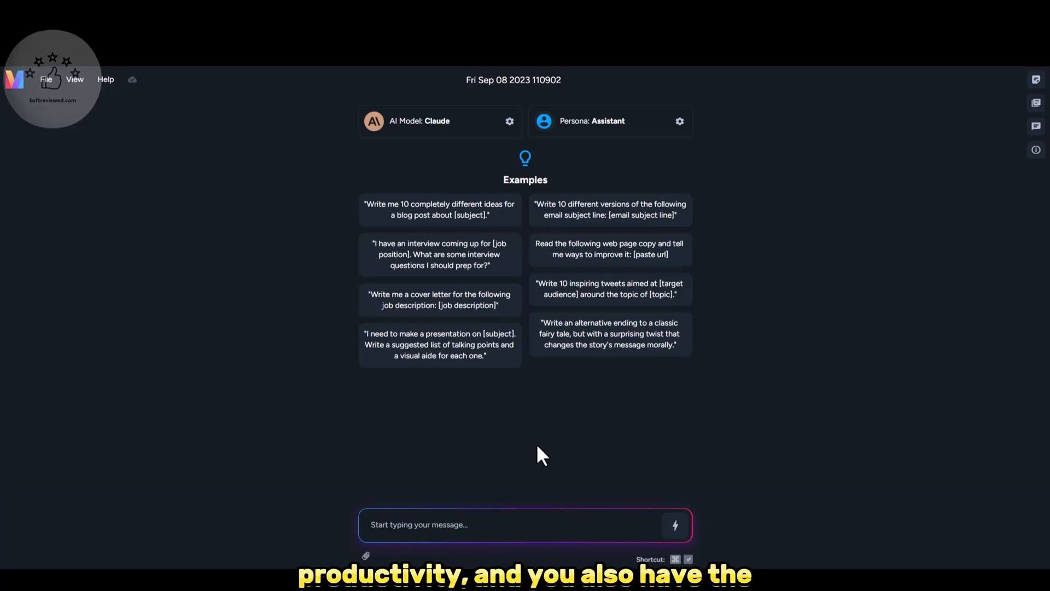
Step: Choose the Title and meta generator persona for the Claude chat
{"action": "left_click", "coordinate": [680, 121]}
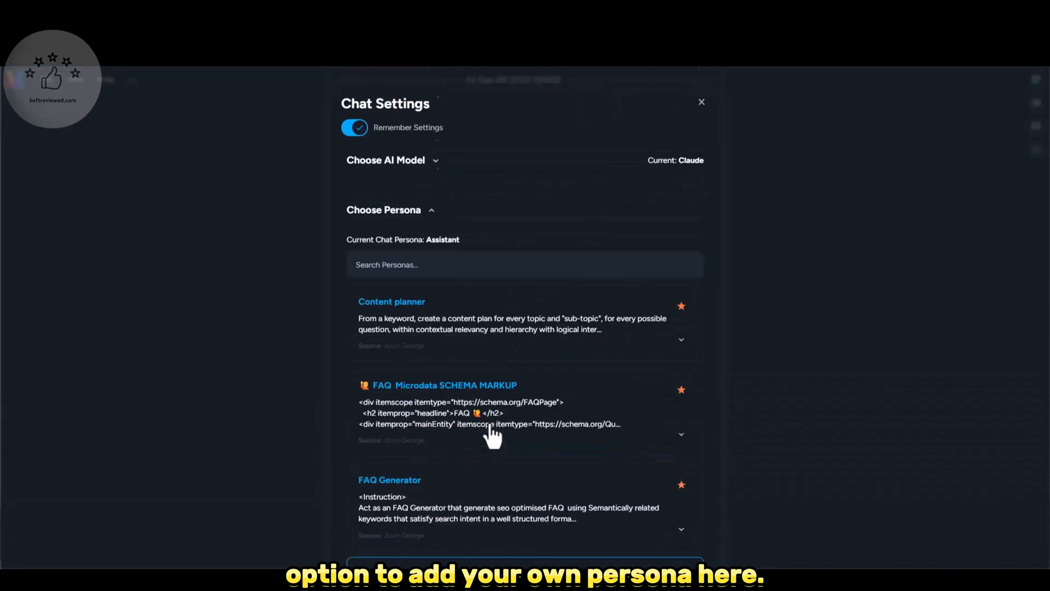
{"action": "left_click", "coordinate": [701, 101]}
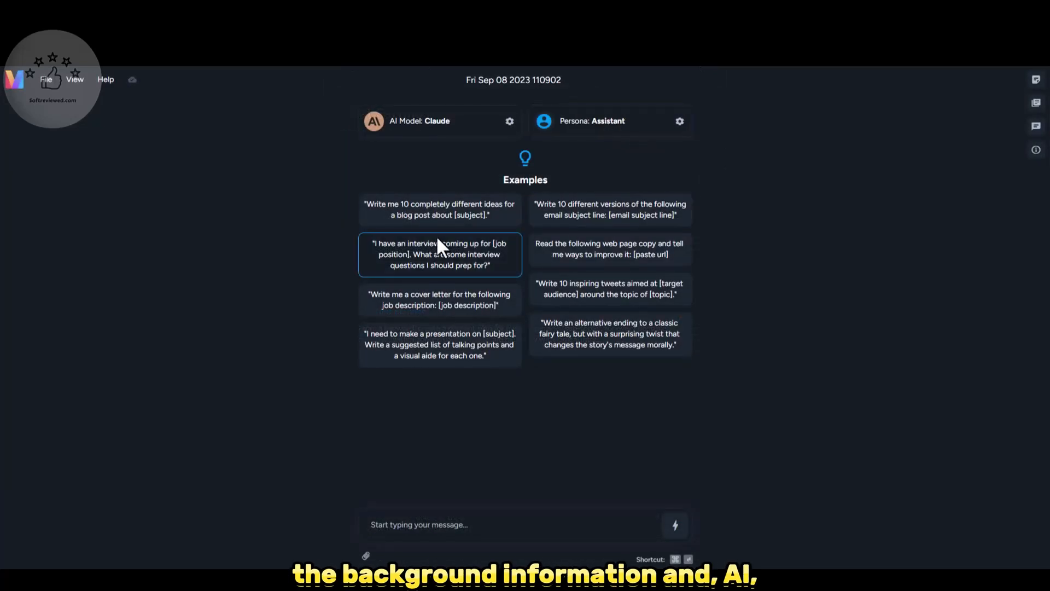
{"action": "mouse_move", "coordinate": [433, 246]}
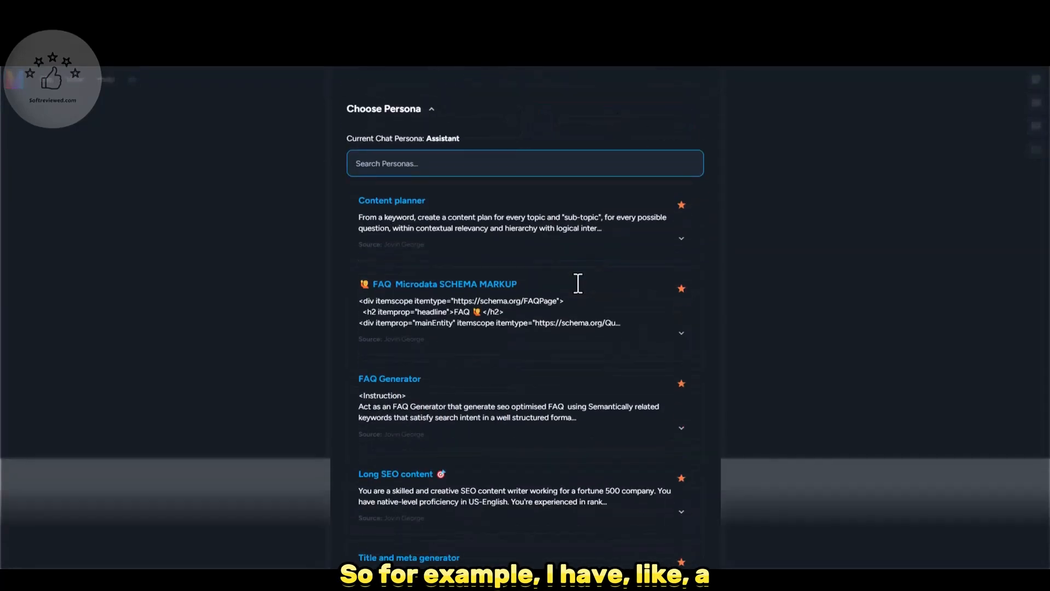
{"action": "scroll", "scroll_direction": "down", "scroll_amount": 3}
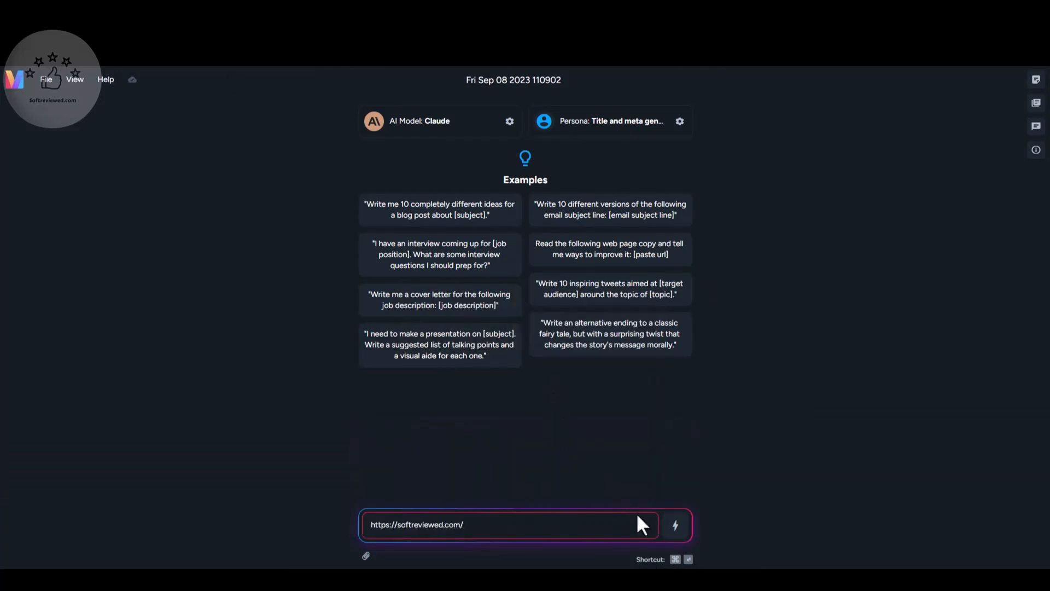
{"action": "left_click", "coordinate": [675, 525]}
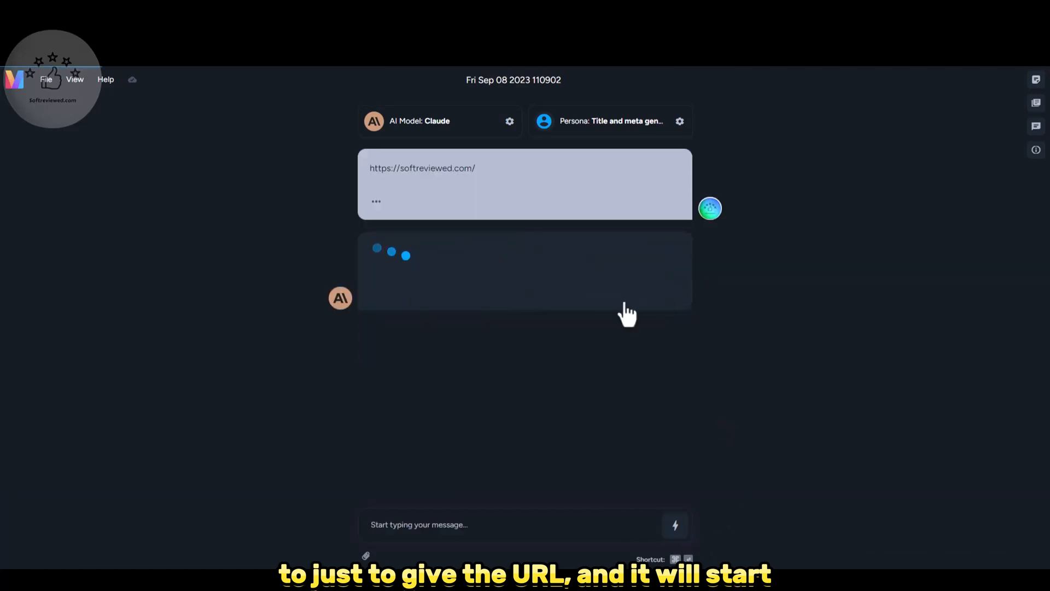
{"action": "mouse_move", "coordinate": [627, 247]}
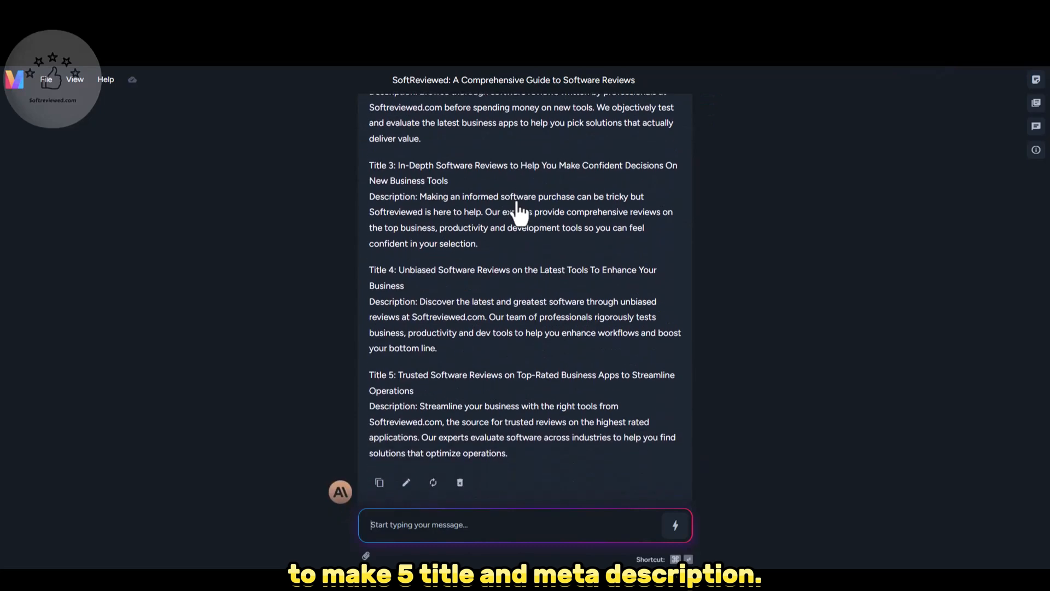
{"action": "mouse_move", "coordinate": [402, 278]}
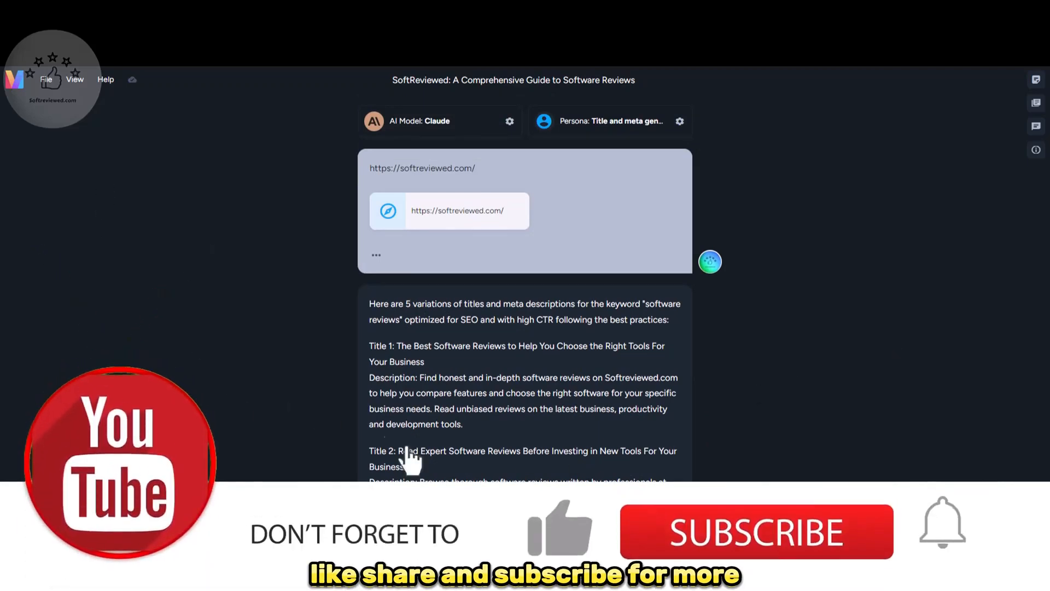
{"action": "left_click", "coordinate": [755, 532]}
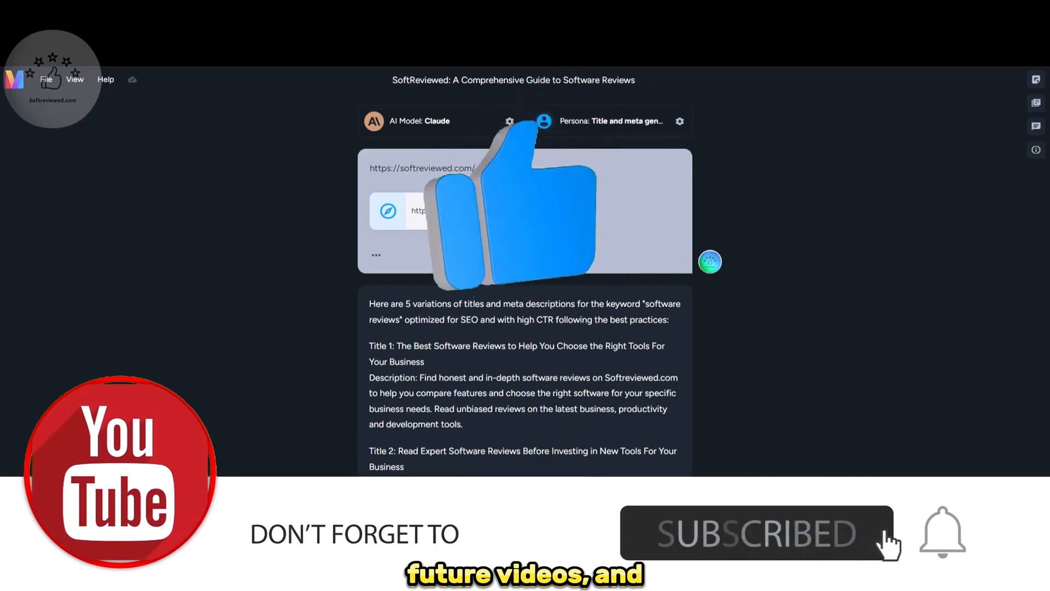